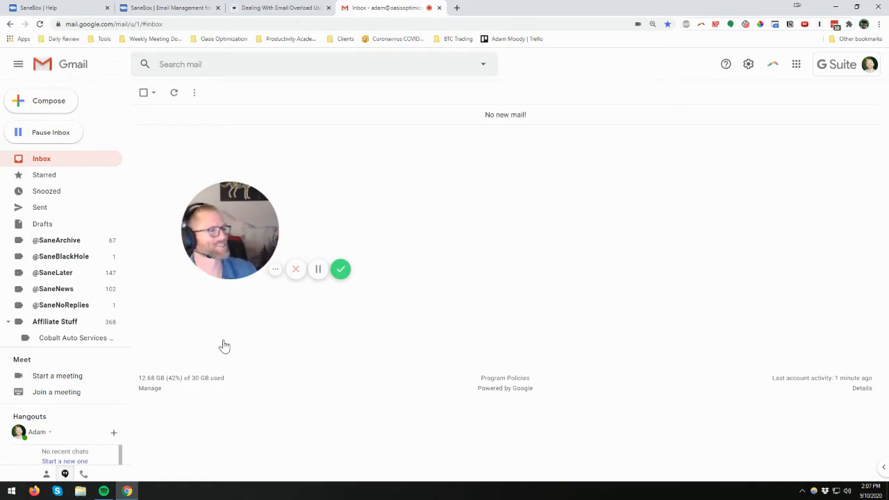
pyautogui.moveTo(583, 157)
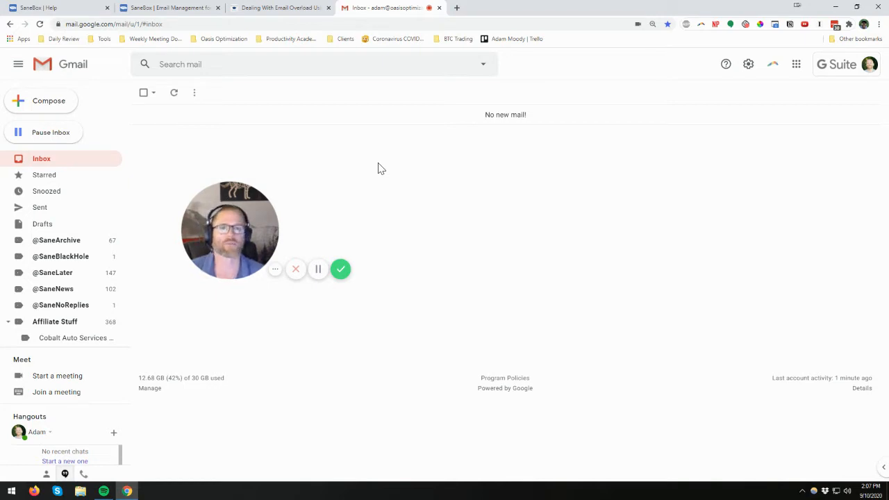
pyautogui.moveTo(229, 229); pyautogui.dragTo(197, 322)
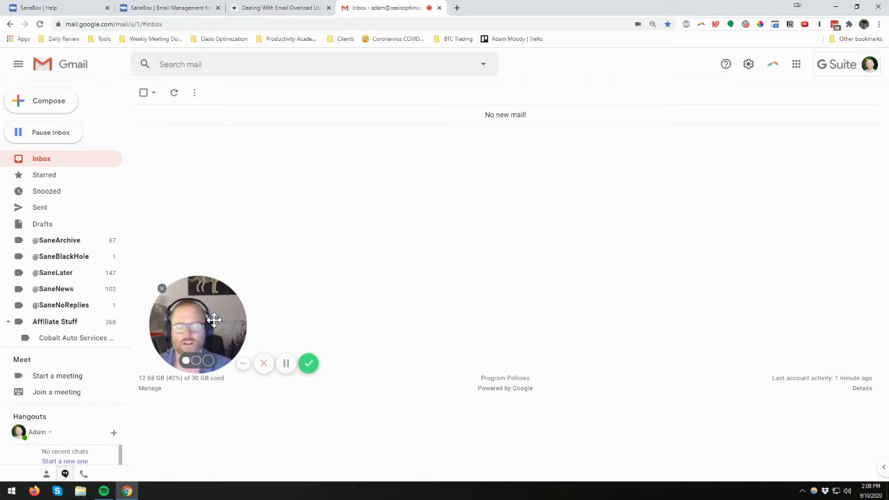
pyautogui.moveTo(214, 319); pyautogui.dragTo(255, 314)
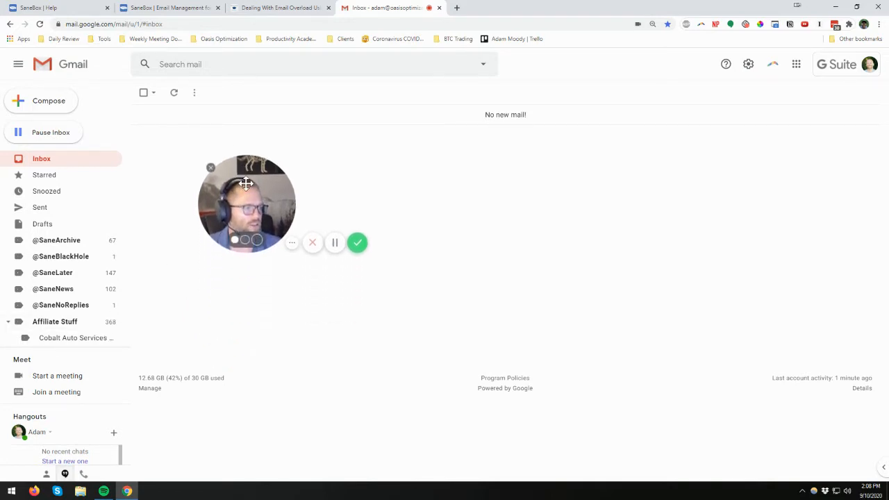
pyautogui.moveTo(54, 321)
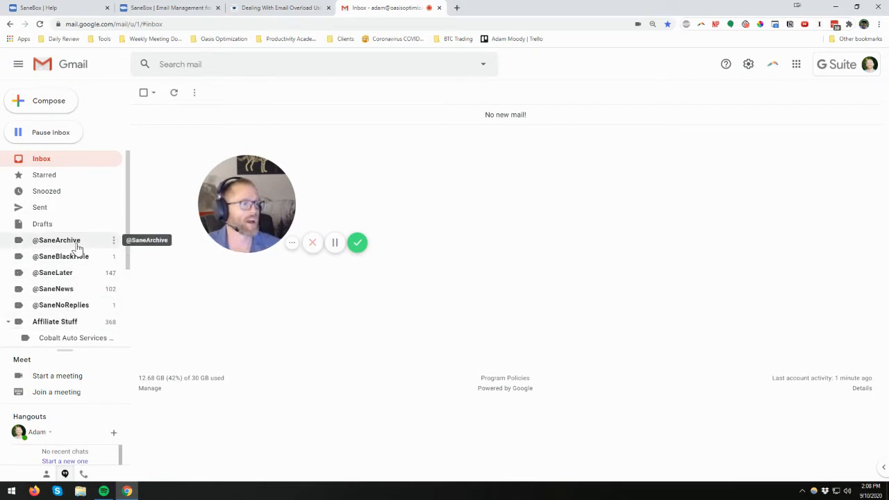
pyautogui.moveTo(248, 202); pyautogui.dragTo(299, 292)
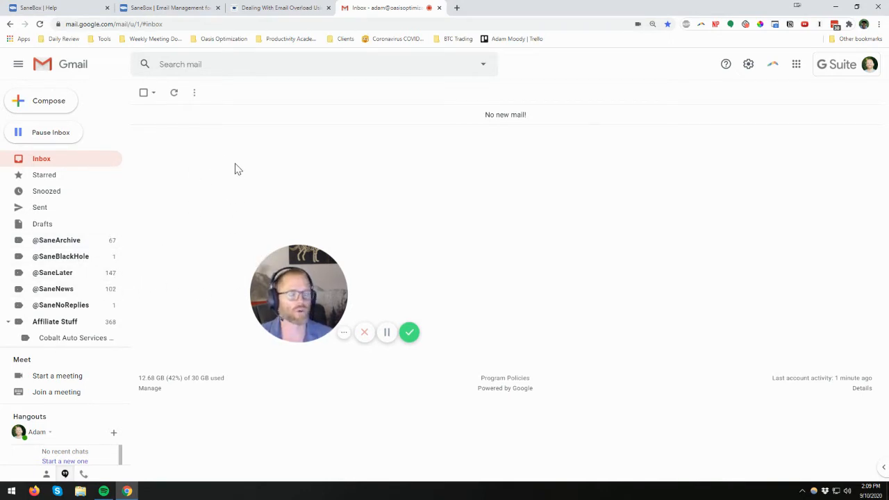
pyautogui.moveTo(255, 172)
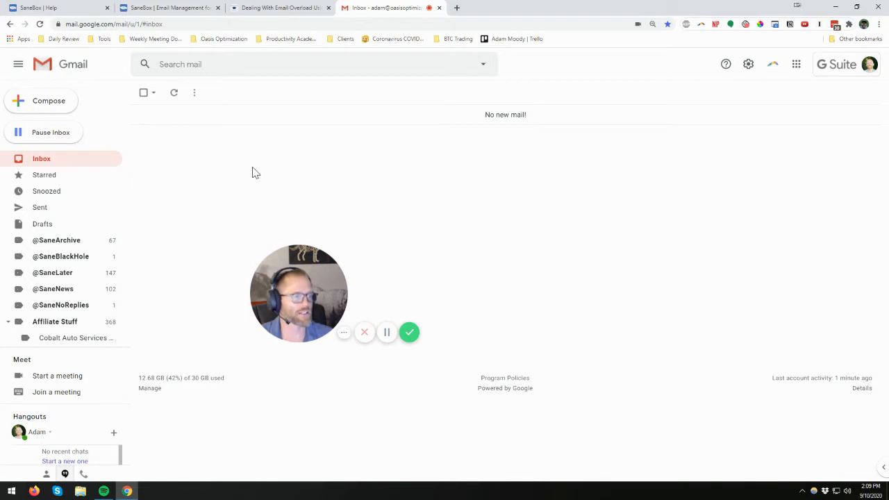
pyautogui.moveTo(89, 289)
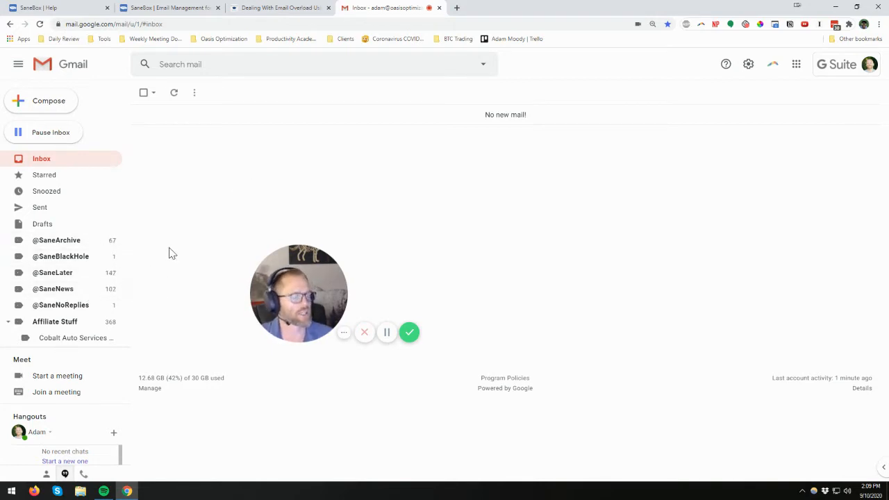
pyautogui.moveTo(100, 256)
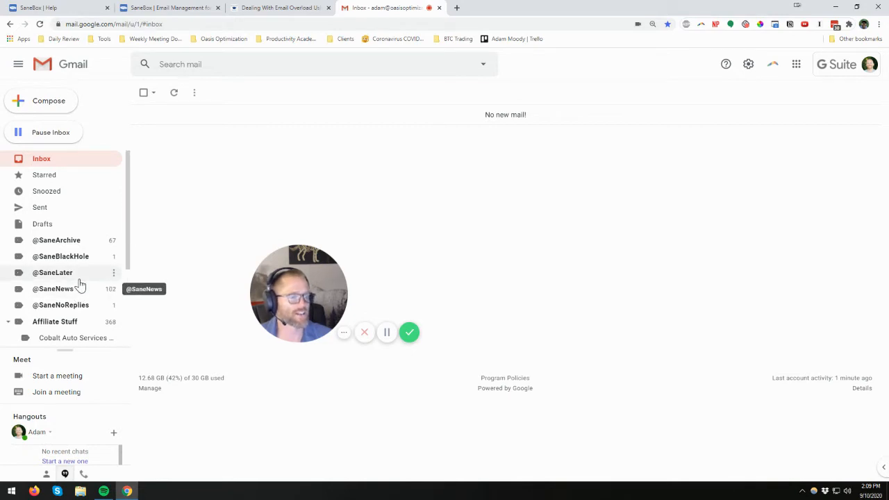
pyautogui.moveTo(83, 239)
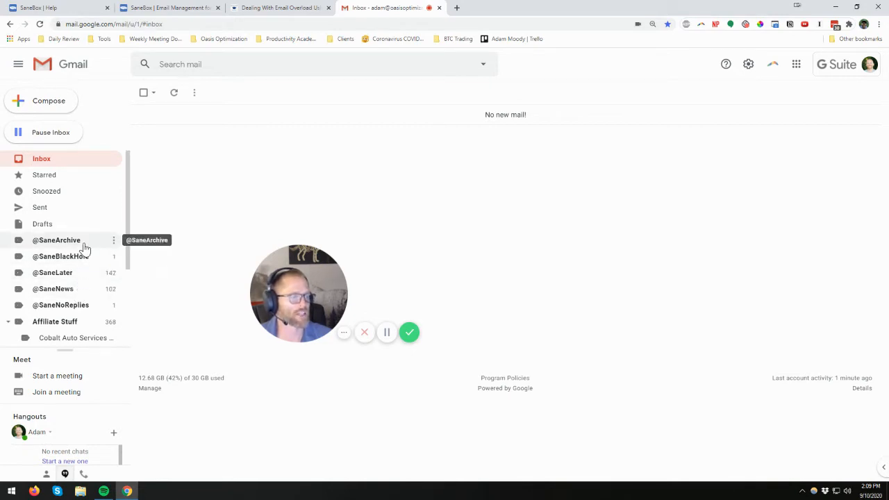
pyautogui.moveTo(84, 261)
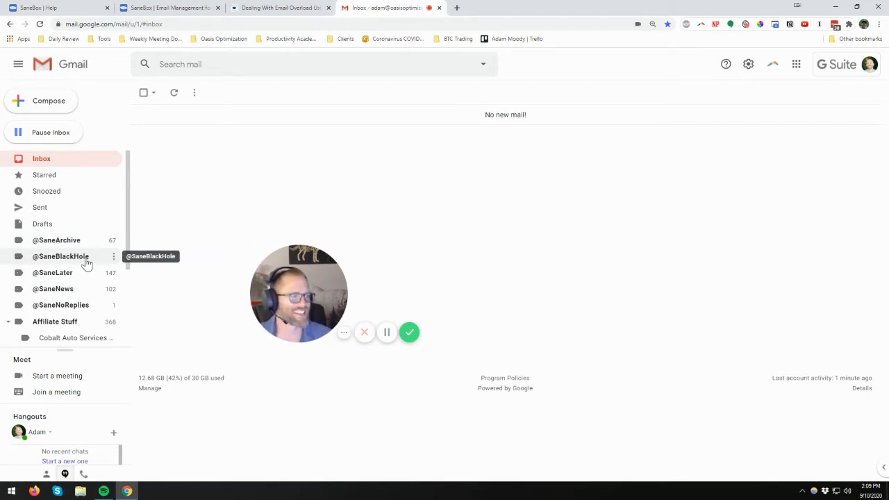
pyautogui.moveTo(83, 278)
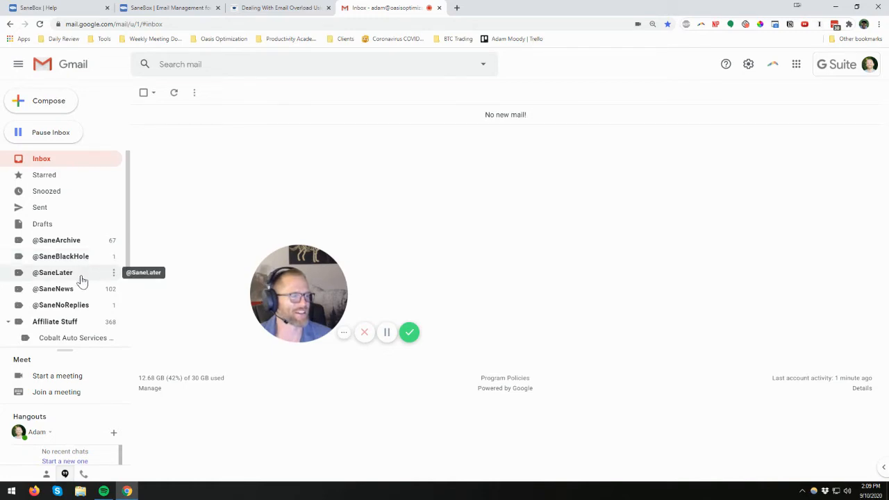
pyautogui.click(52, 273)
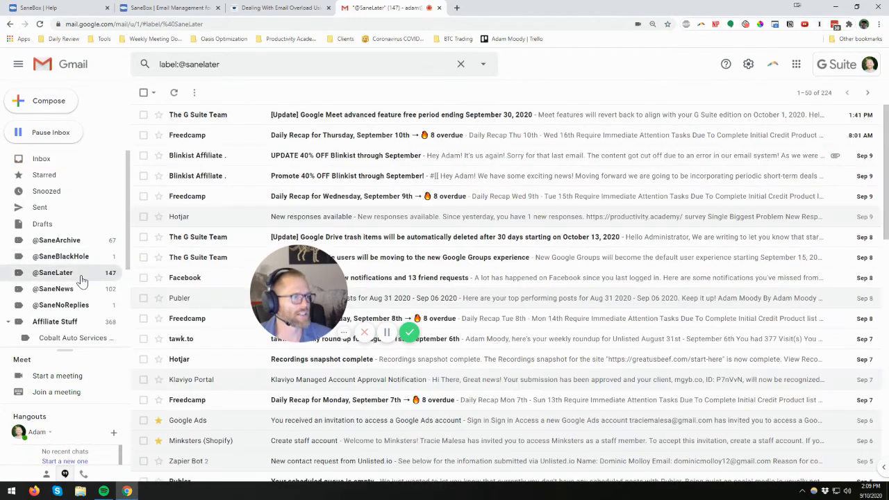
pyautogui.moveTo(215, 147)
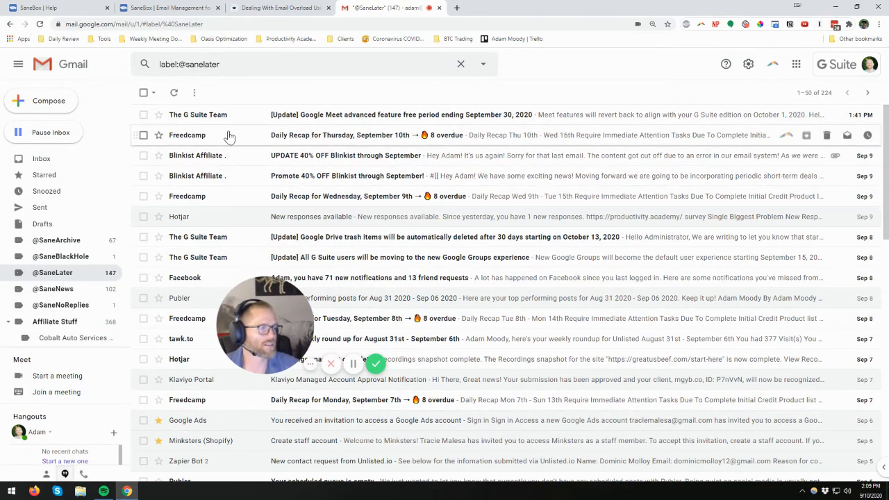
pyautogui.moveTo(208, 217)
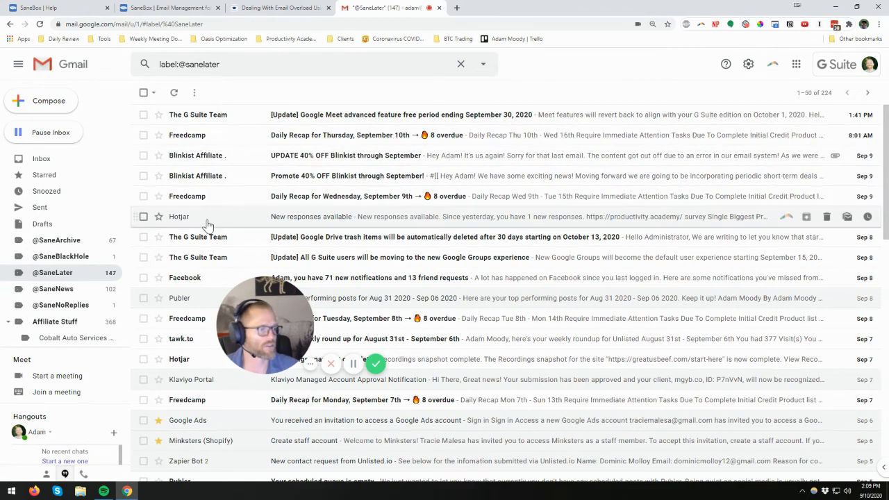
pyautogui.click(54, 287)
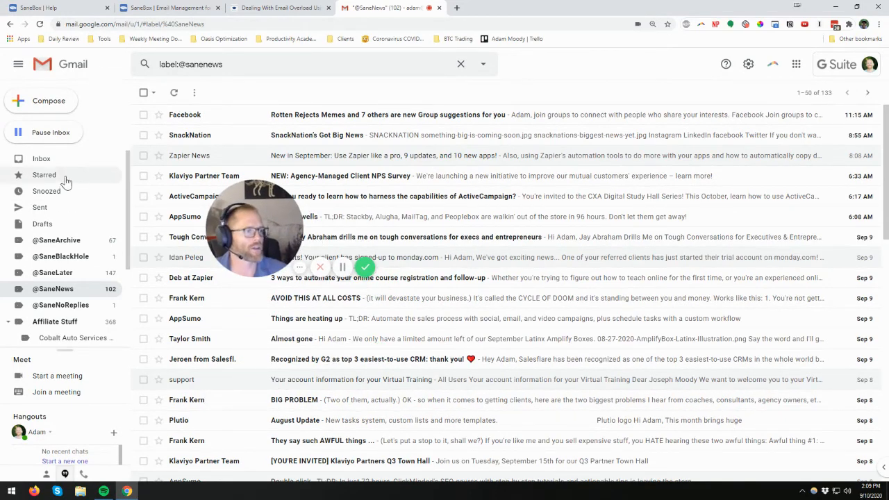
pyautogui.moveTo(58, 166)
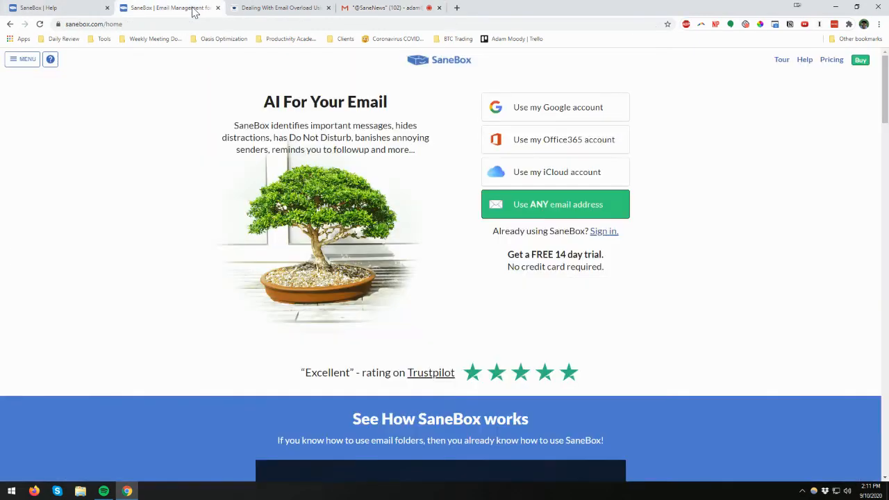
# - Scroll the SaneBox homepage down past the video to the 'What happens next' steps
pyautogui.scroll(-3)
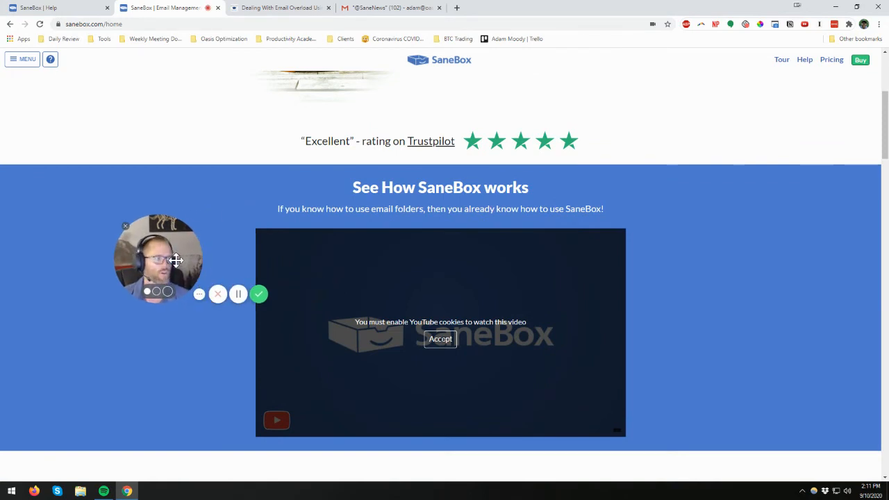
pyautogui.scroll(-3)
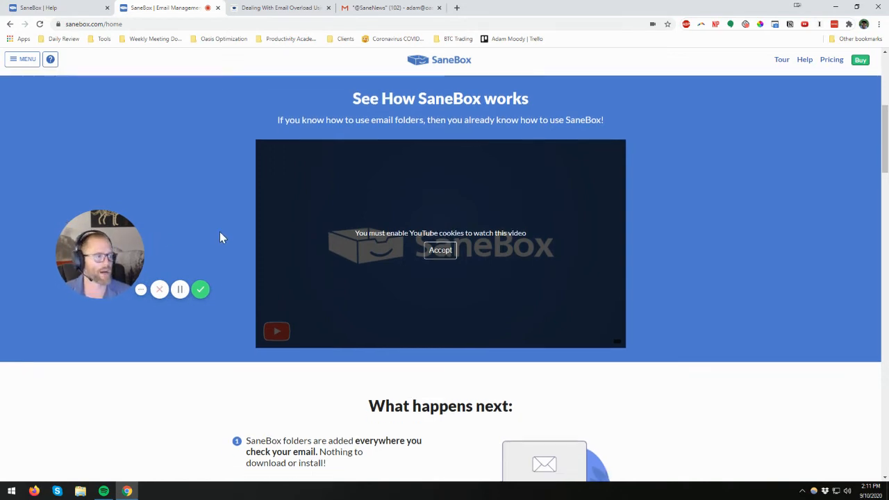
pyautogui.scroll(-3)
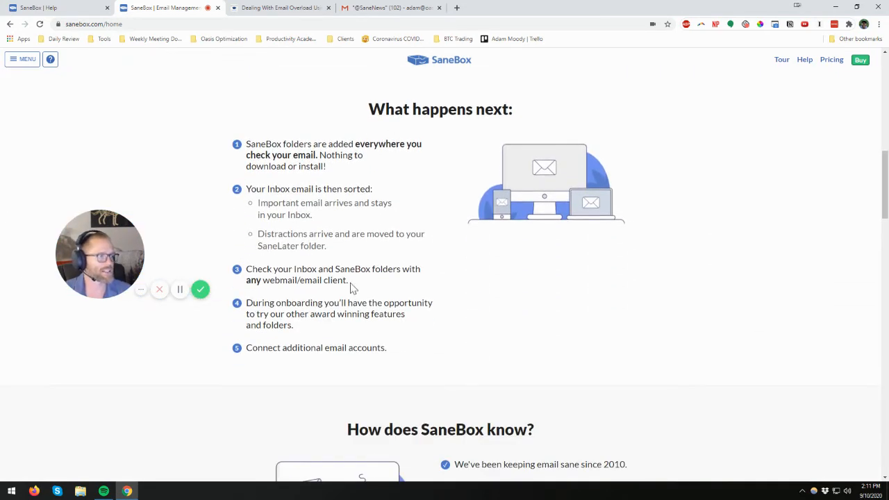